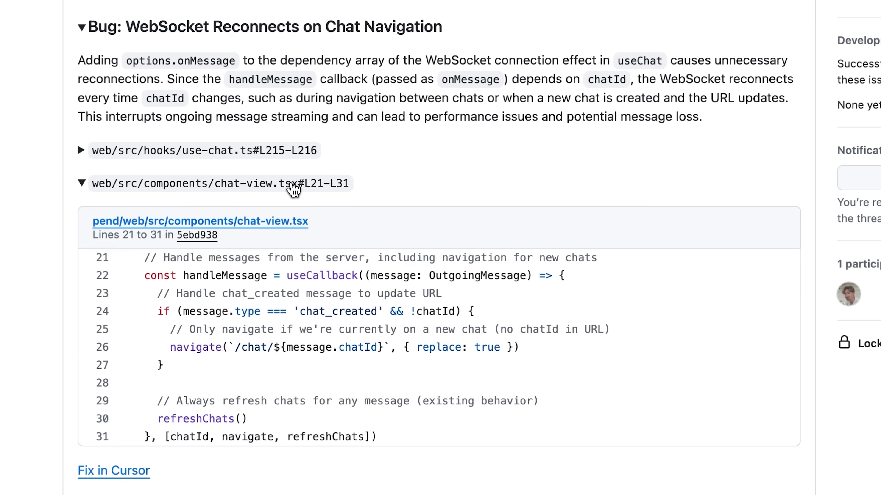
mouse_move(132, 477)
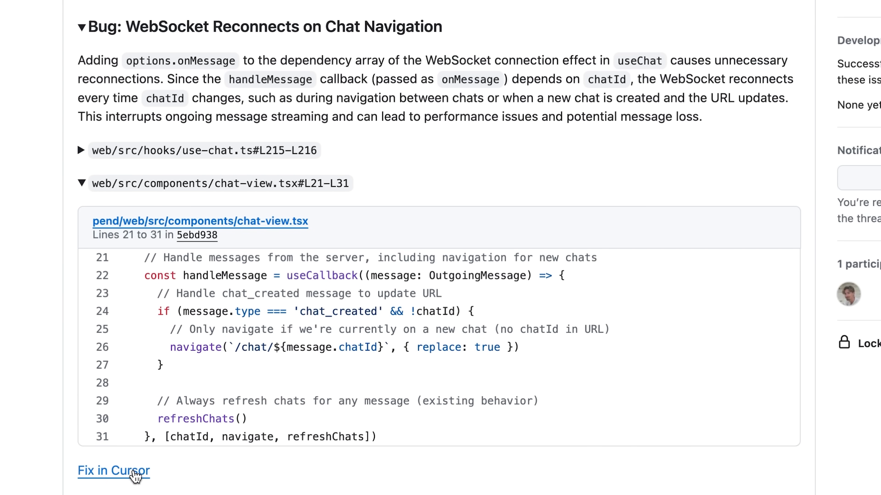
- Send the WebSocket Reconnects bug report to Cursor via 'Fix in Cursor'
left_click(116, 471)
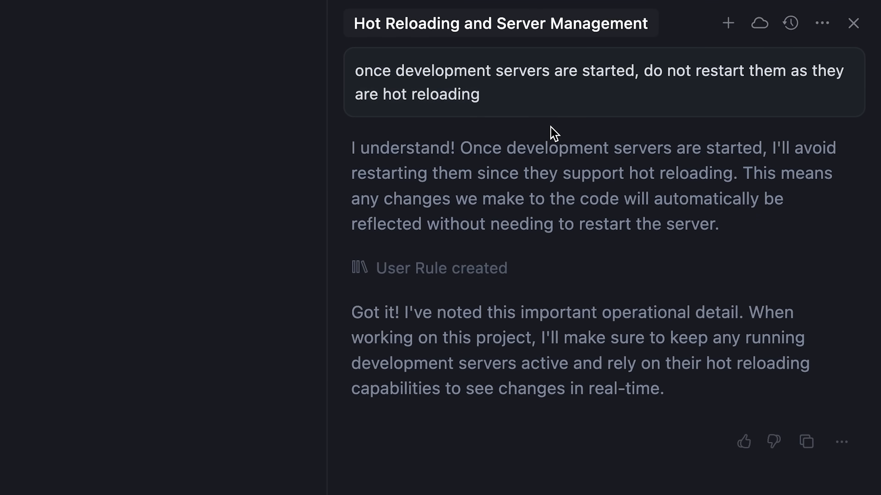
- Have the agent save a User Rule: never restart running dev servers, they hot reload
left_click(443, 268)
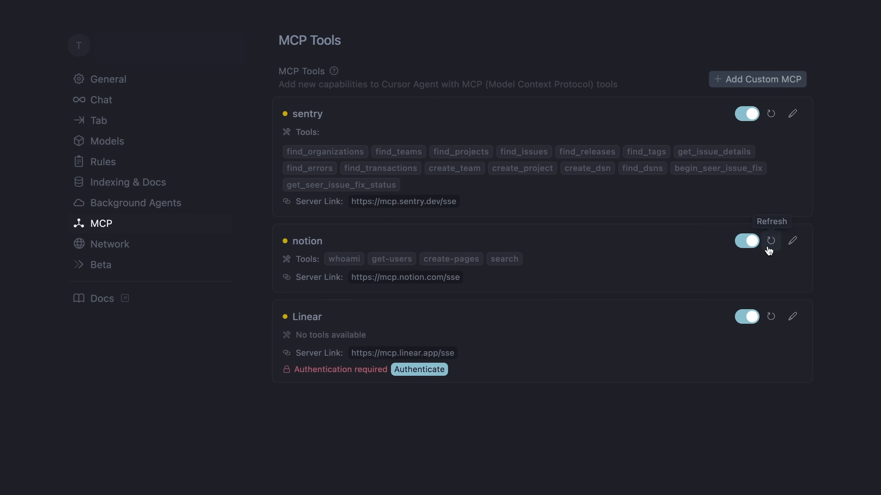
- Reload the notion MCP server's available tools in Settings
left_click(420, 369)
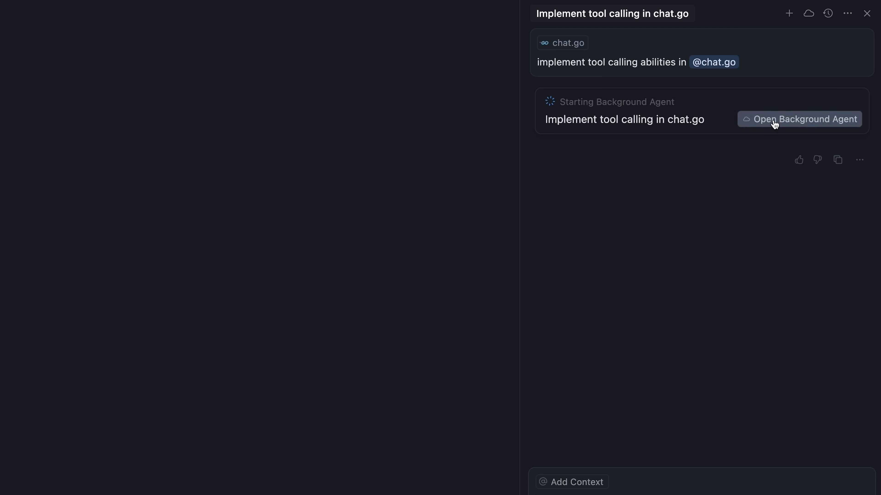
- Open the running background agent implementing tool calling in chat.go
left_click(776, 122)
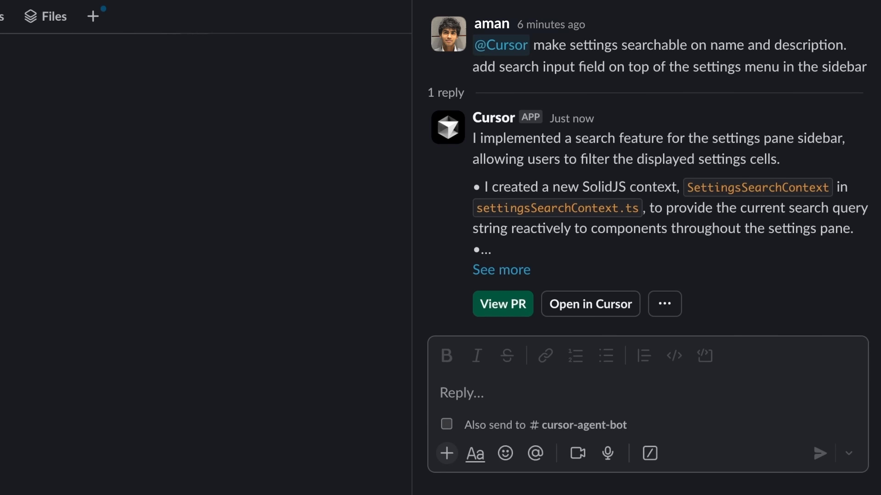
- Review Cursor's Slack thread reply about the new SettingsSearchContext settings search
left_click(501, 270)
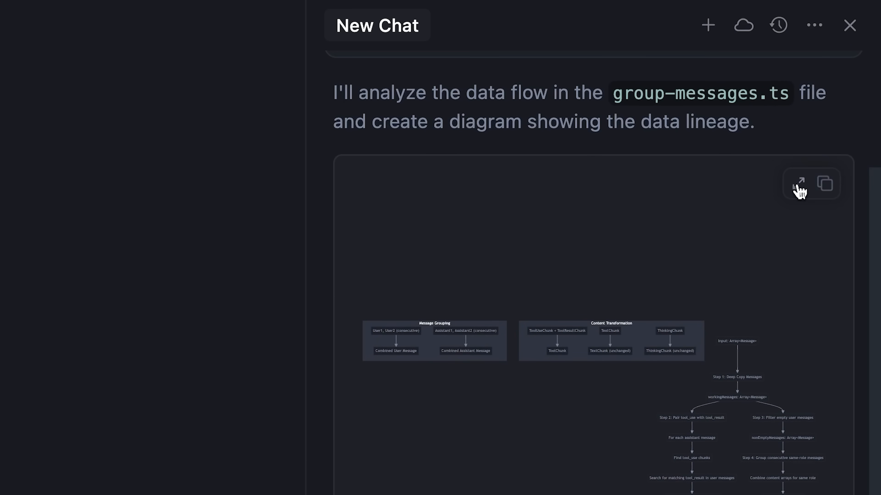
- Expand the group-messages.ts Mermaid data-flow diagram to full size
left_click(799, 183)
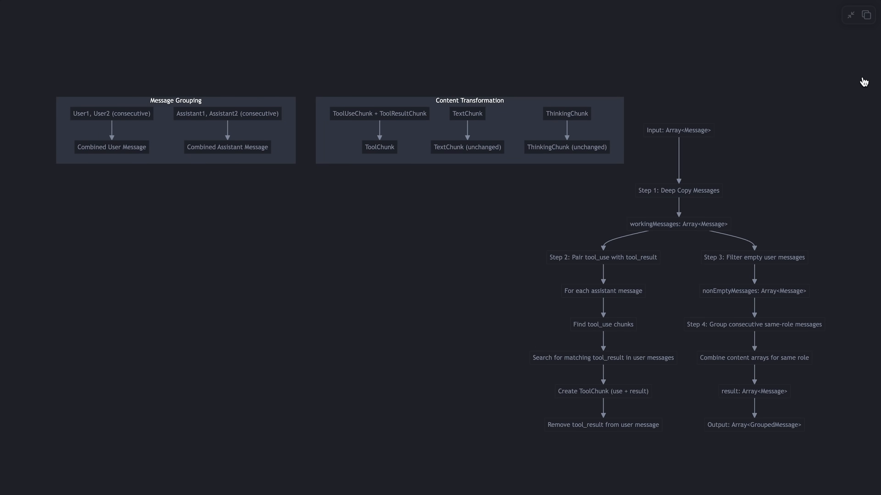